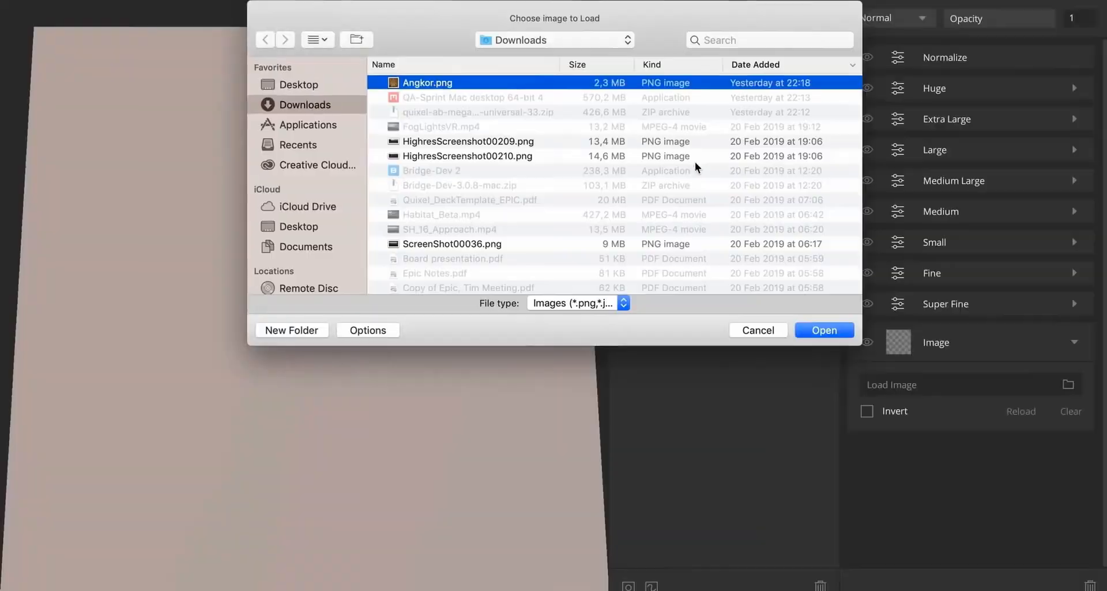
# Step: Dismiss the Choose image to Load dialog so the Mixer 2019 blog post shows
pyautogui.click(824, 329)
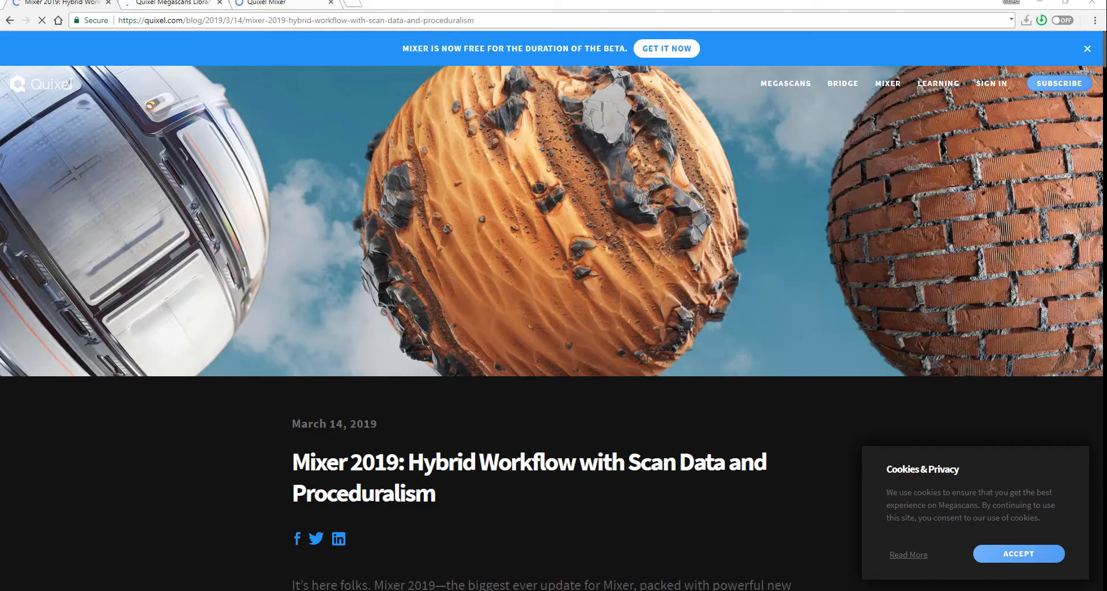
# Step: Download the Mixer 2019 beta installer from the Quixel Mixer page, then return to the post
pyautogui.click(170, 4)
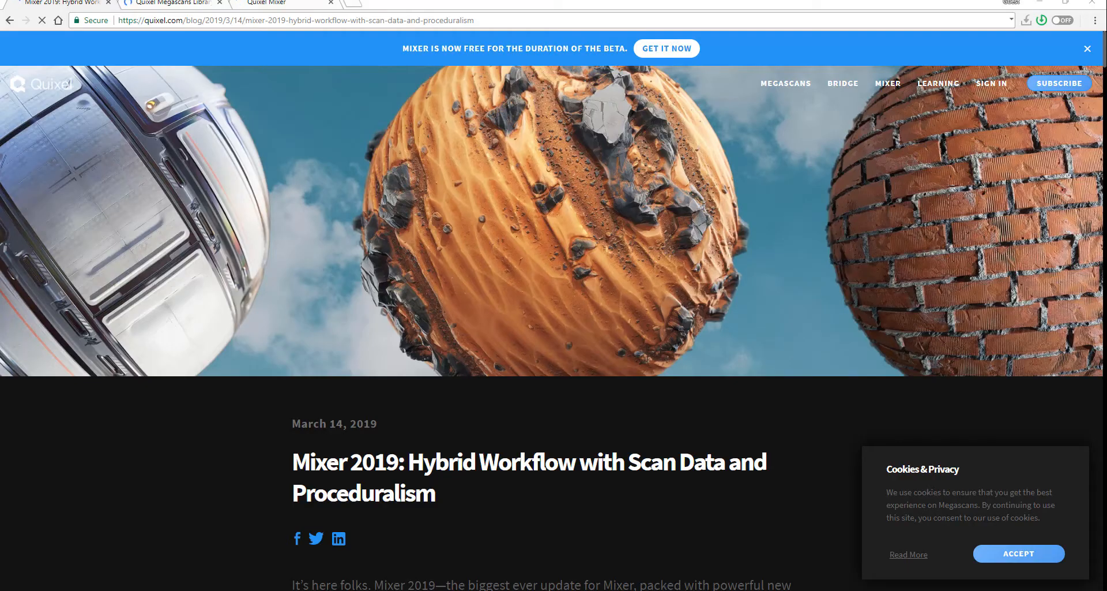
pyautogui.click(887, 84)
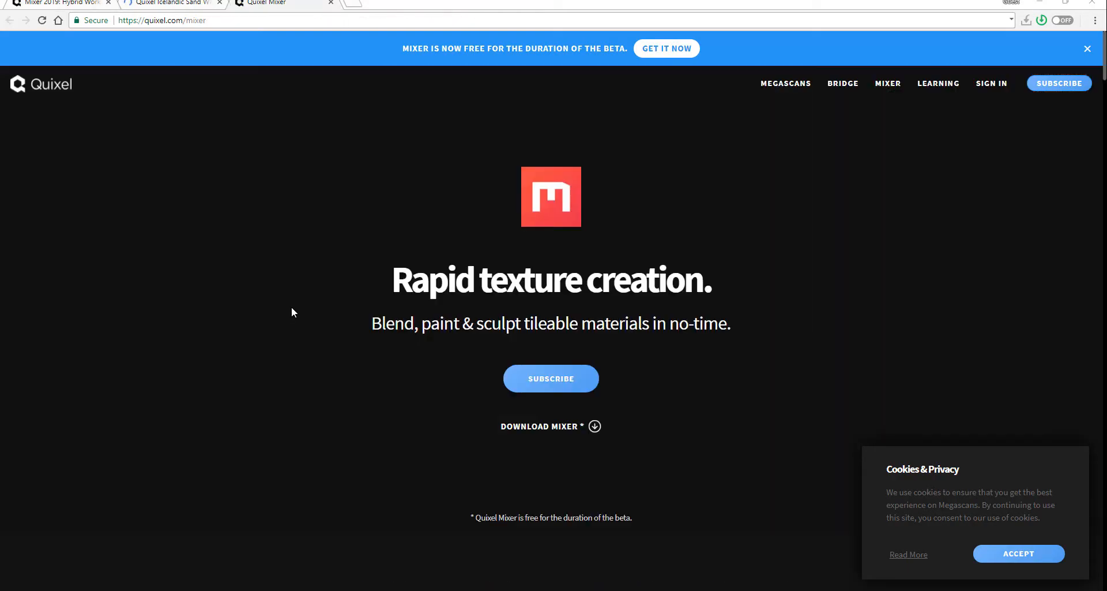
pyautogui.moveTo(297, 305)
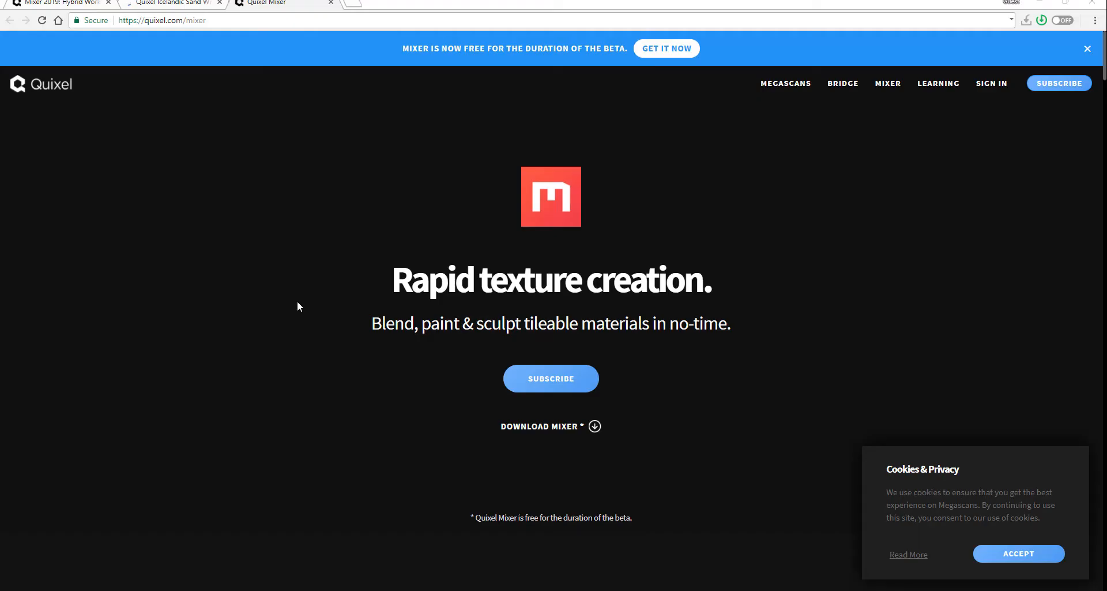
pyautogui.moveTo(512, 430)
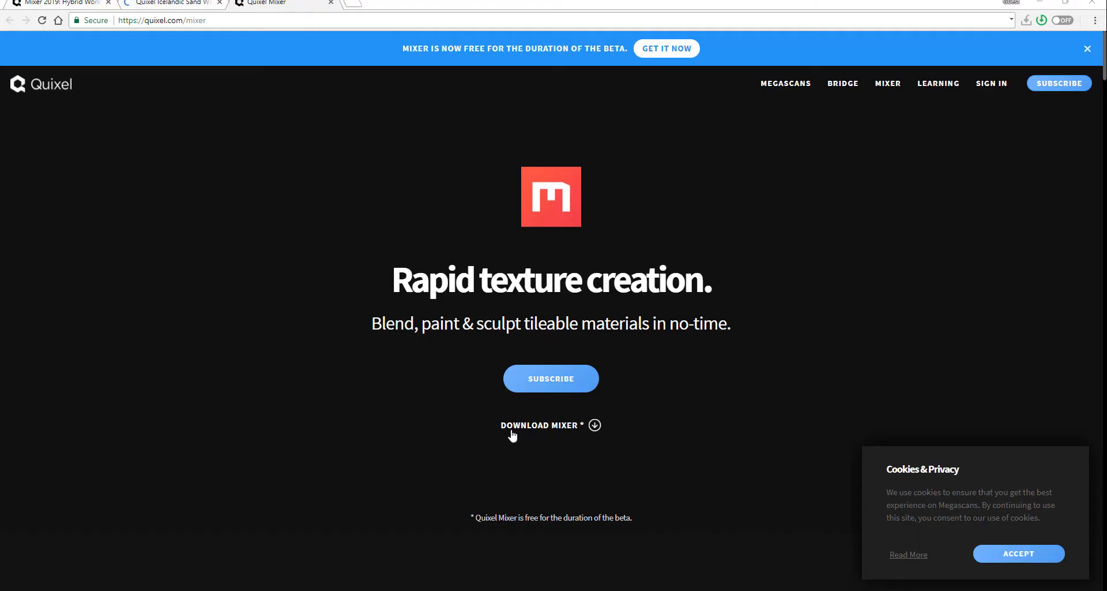
pyautogui.moveTo(550, 435)
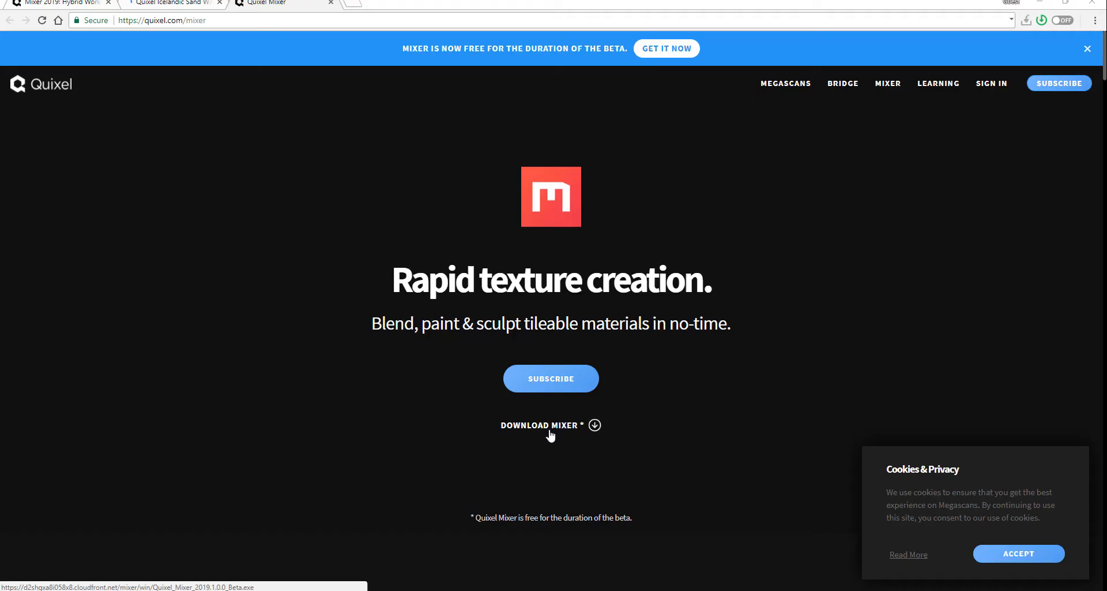
pyautogui.click(538, 424)
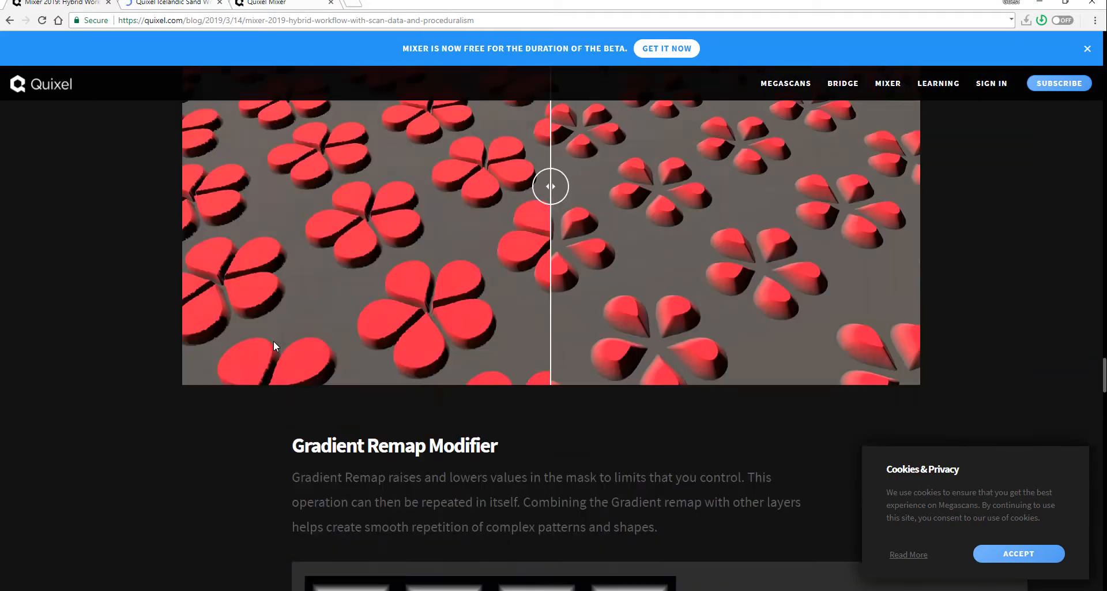
# Step: Scroll back to the post's intro about the free beta, highlighting then deselecting the subscription sentence
pyautogui.scroll(-3)
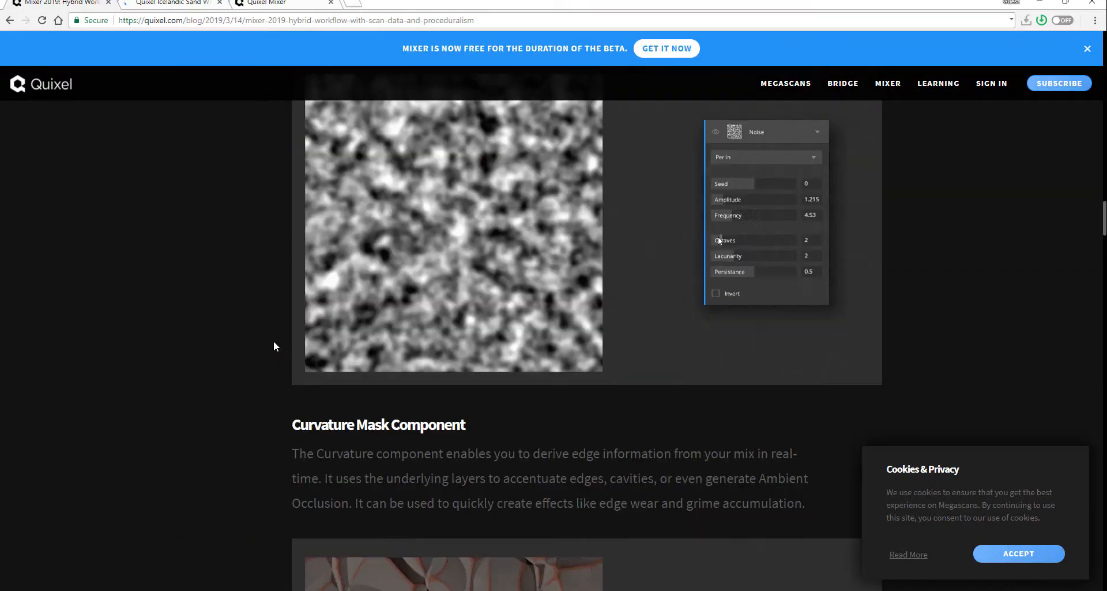
pyautogui.scroll(3)
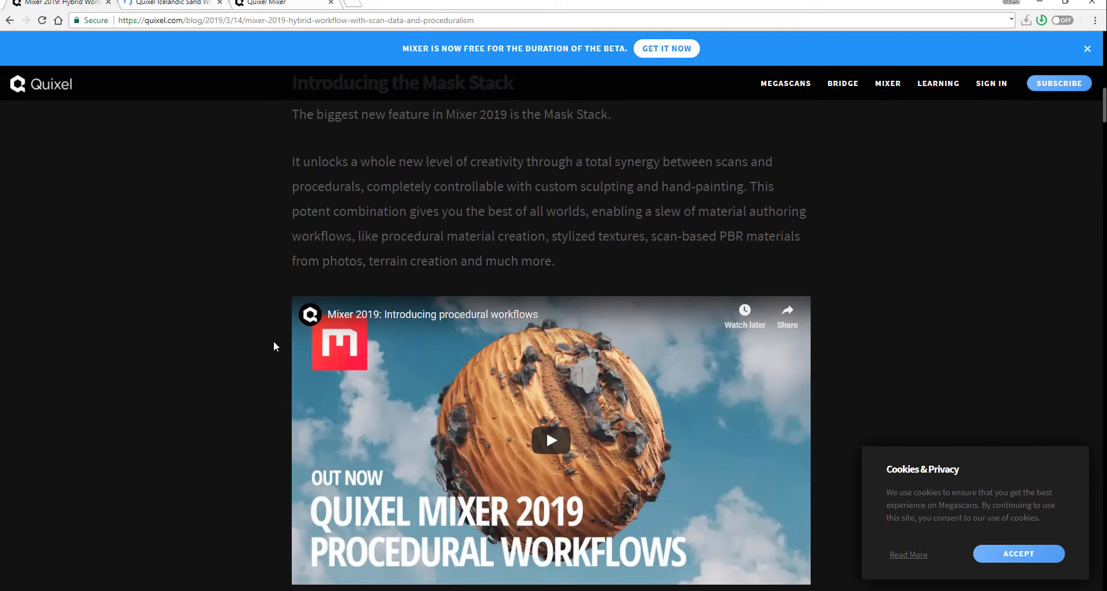
pyautogui.scroll(3)
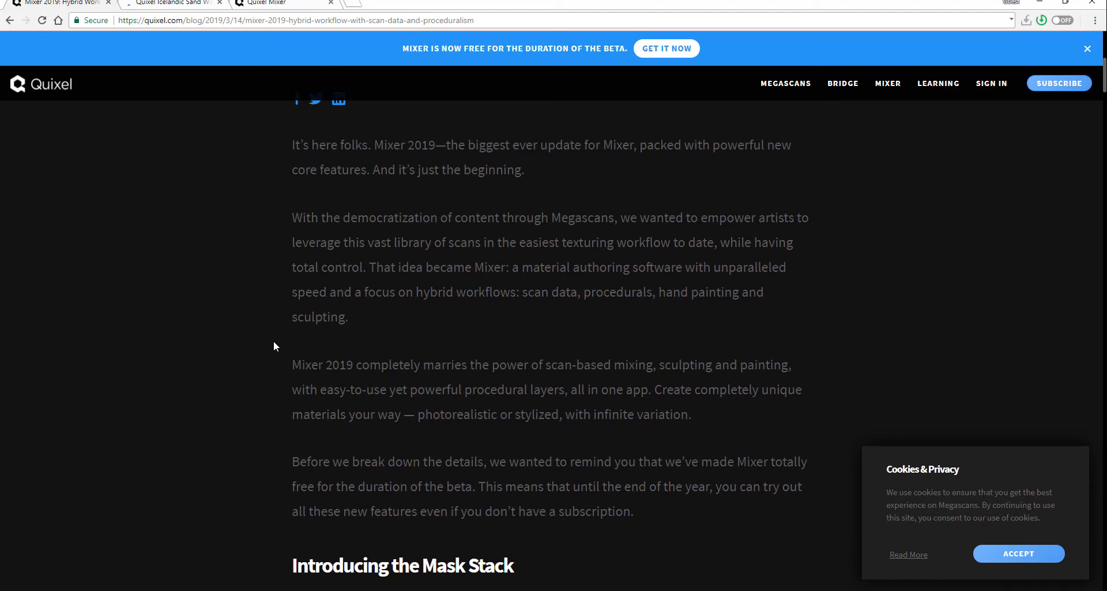
pyautogui.scroll(3)
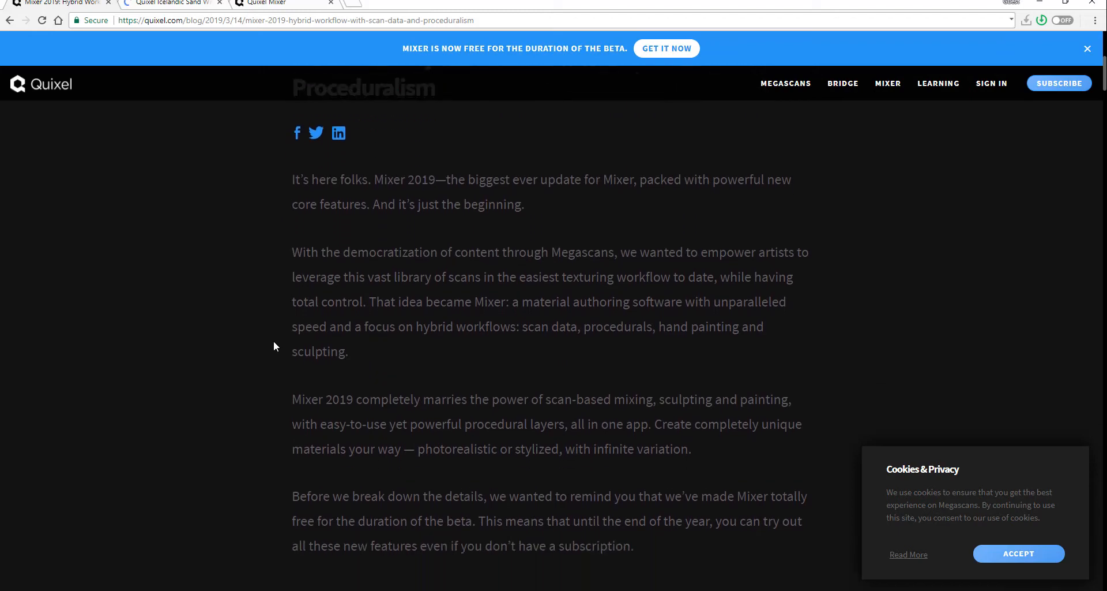
pyautogui.scroll(-3)
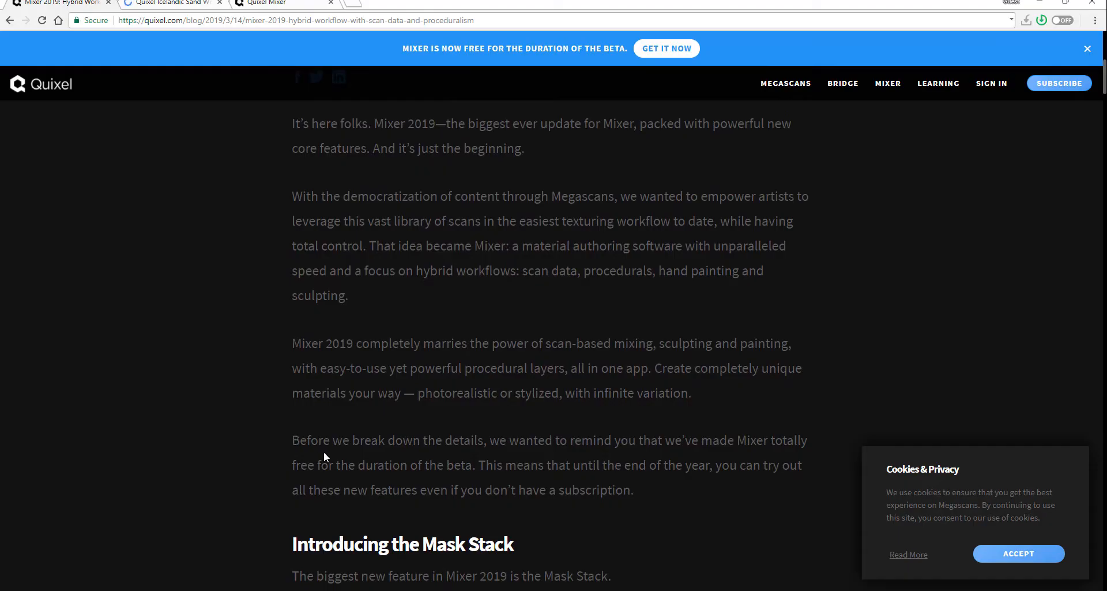
pyautogui.moveTo(478, 464); pyautogui.dragTo(623, 465)
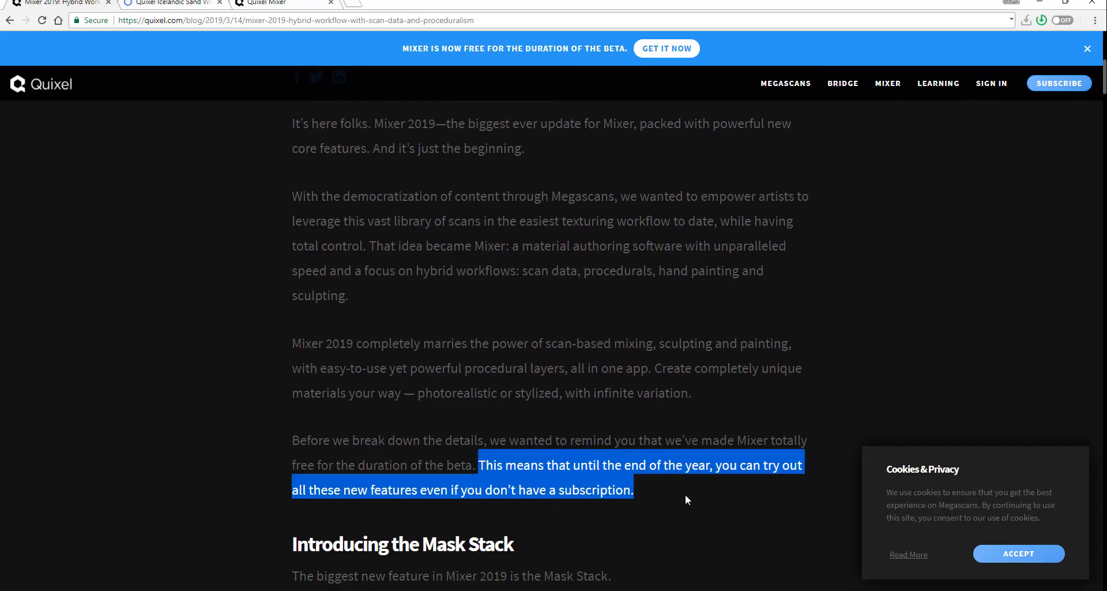
pyautogui.click(544, 484)
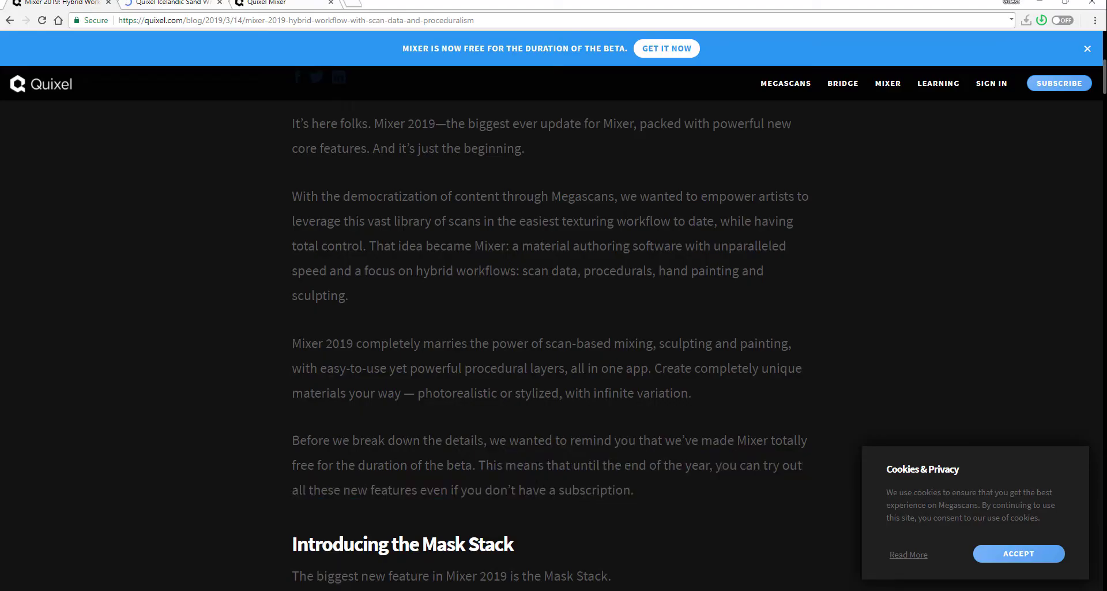
# Step: Read past the Normal, Noise, Curvature and Pattern mask sections to Additional Mask components
pyautogui.scroll(-3)
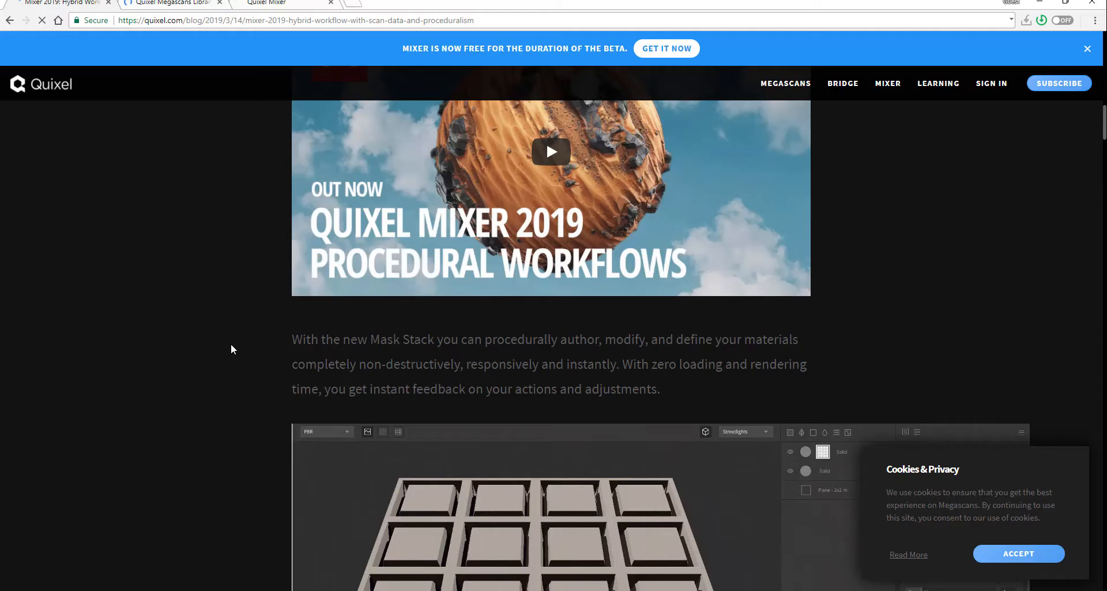
pyautogui.scroll(-3)
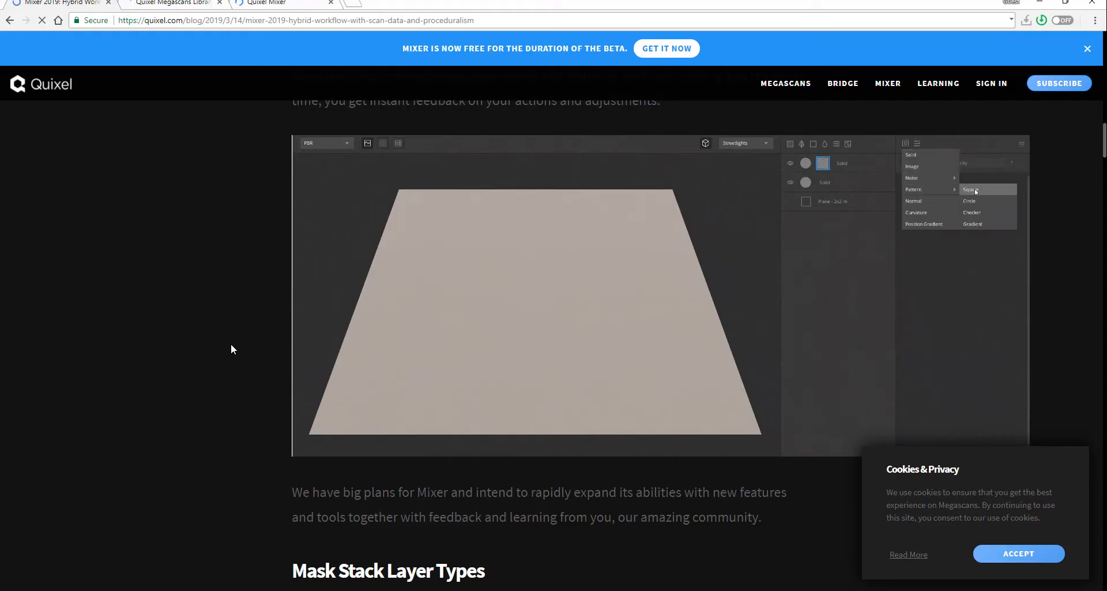
pyautogui.click(974, 189)
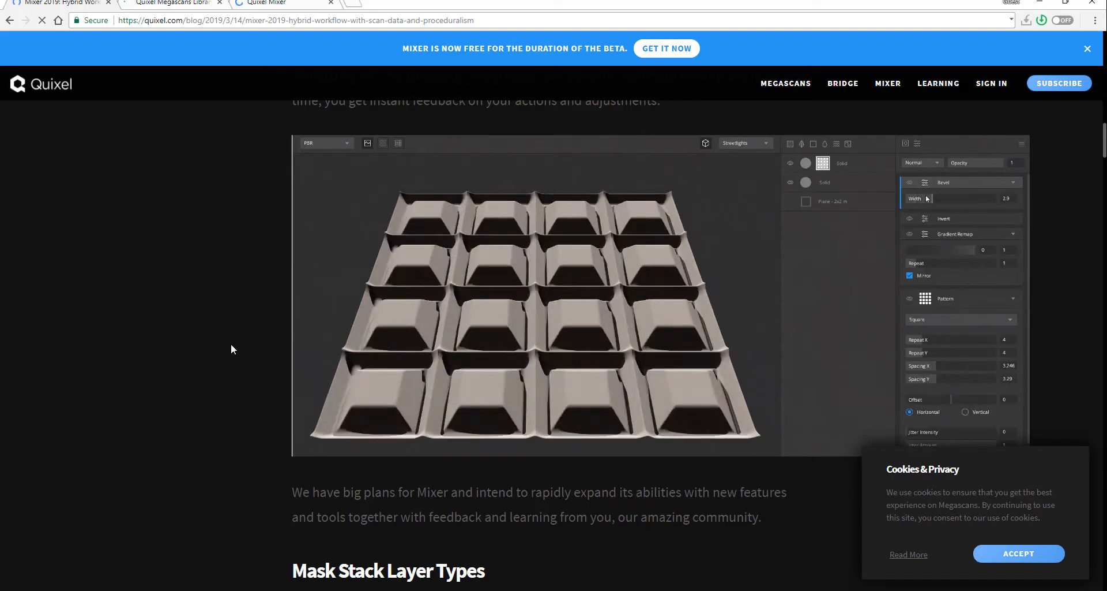
pyautogui.scroll(-3)
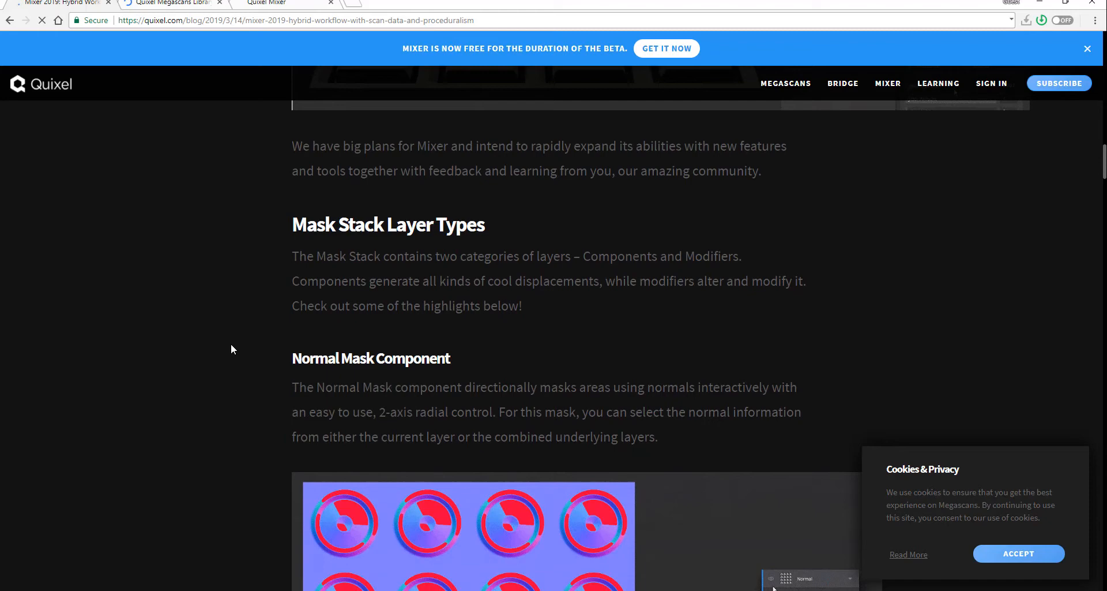
pyautogui.scroll(-3)
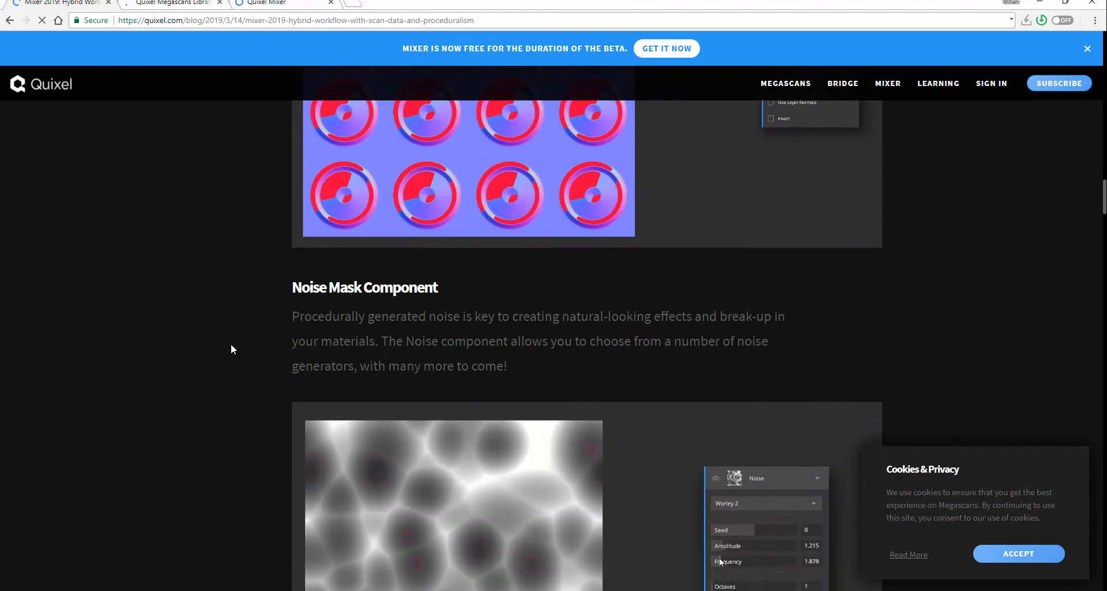
pyautogui.scroll(-3)
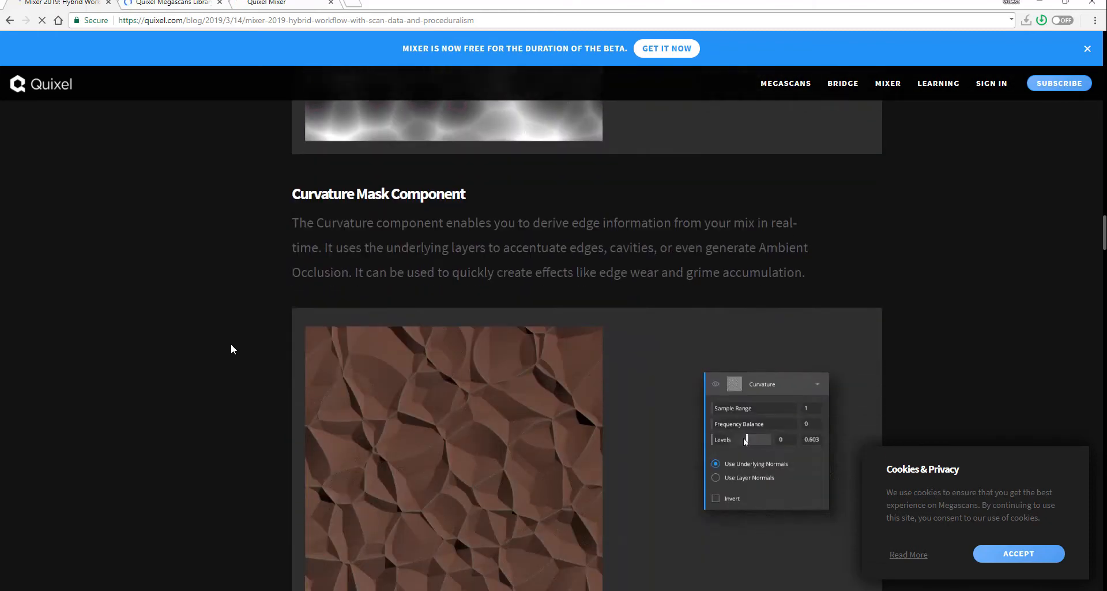
pyautogui.scroll(-3)
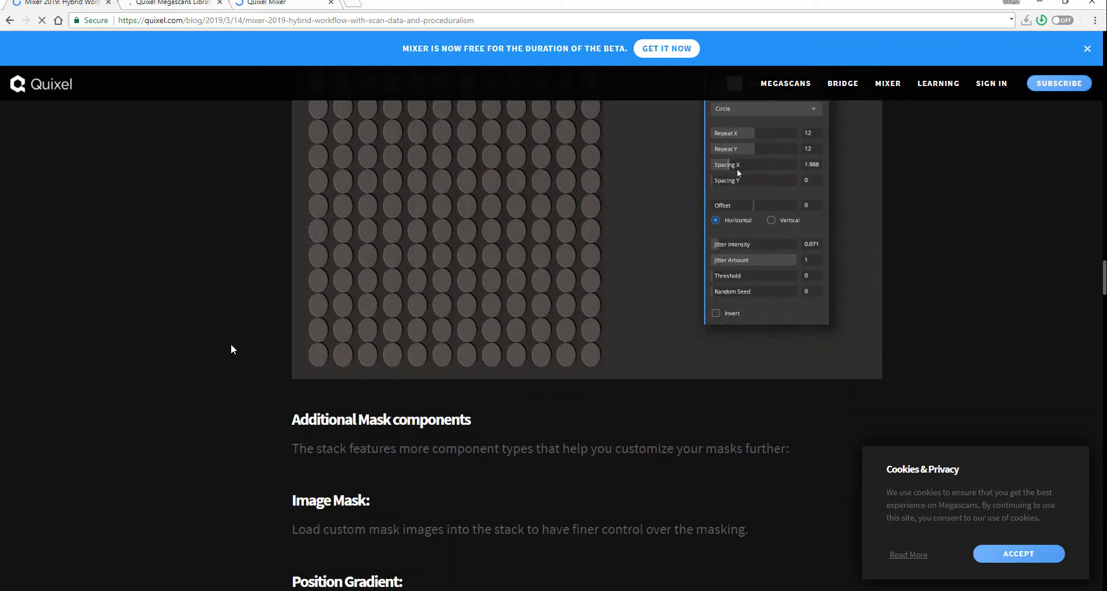
pyautogui.scroll(-3)
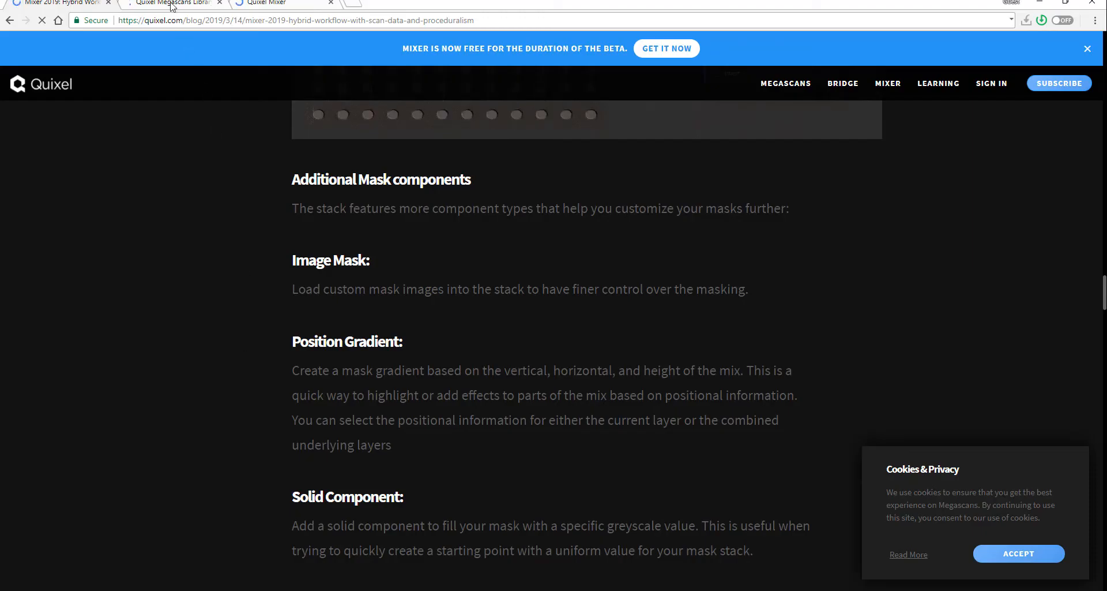
pyautogui.click(170, 3)
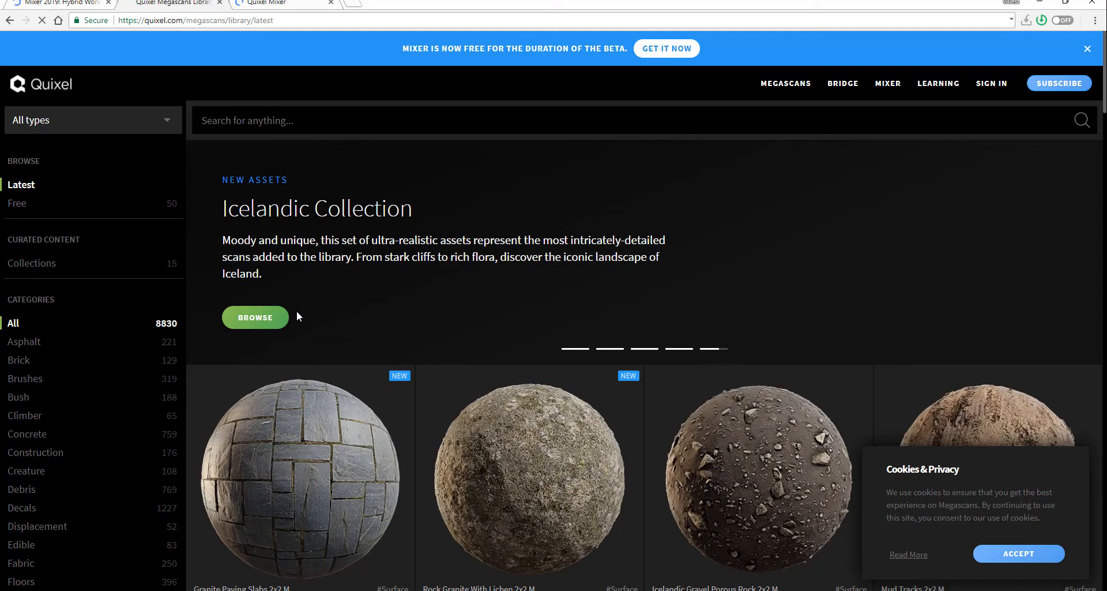
pyautogui.scroll(-3)
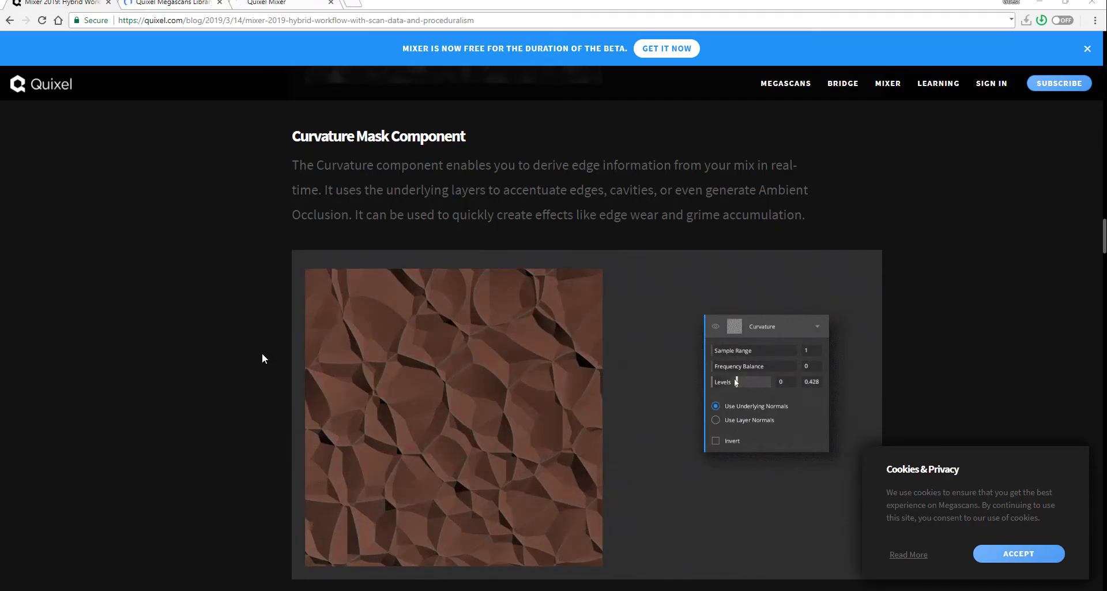
# Step: Read the modifier sections and slide the Blur comparison across the flower patterns
pyautogui.scroll(-3)
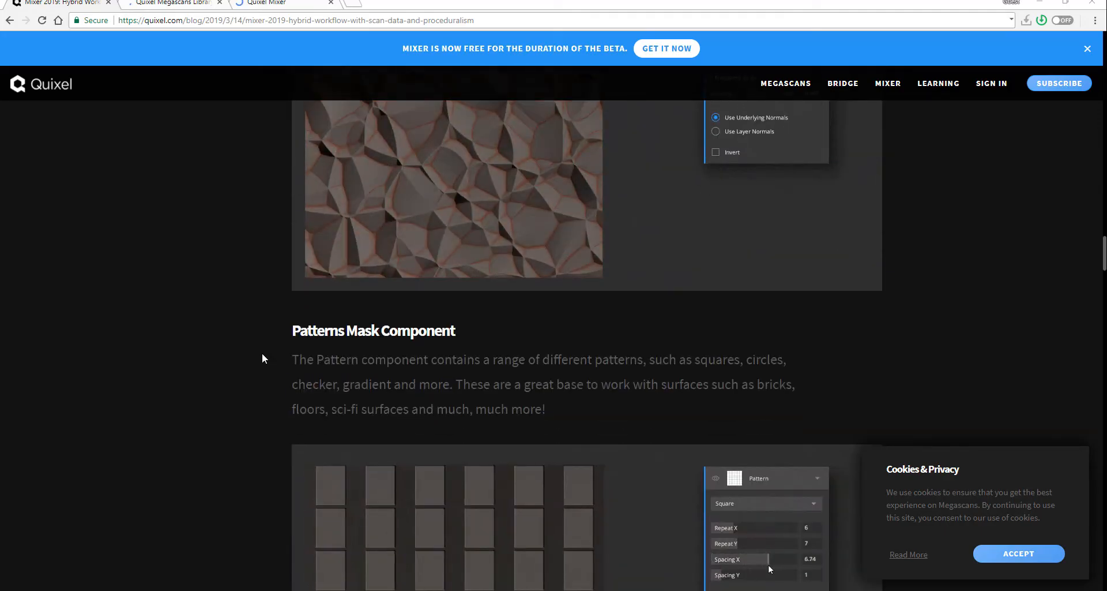
pyautogui.click(715, 153)
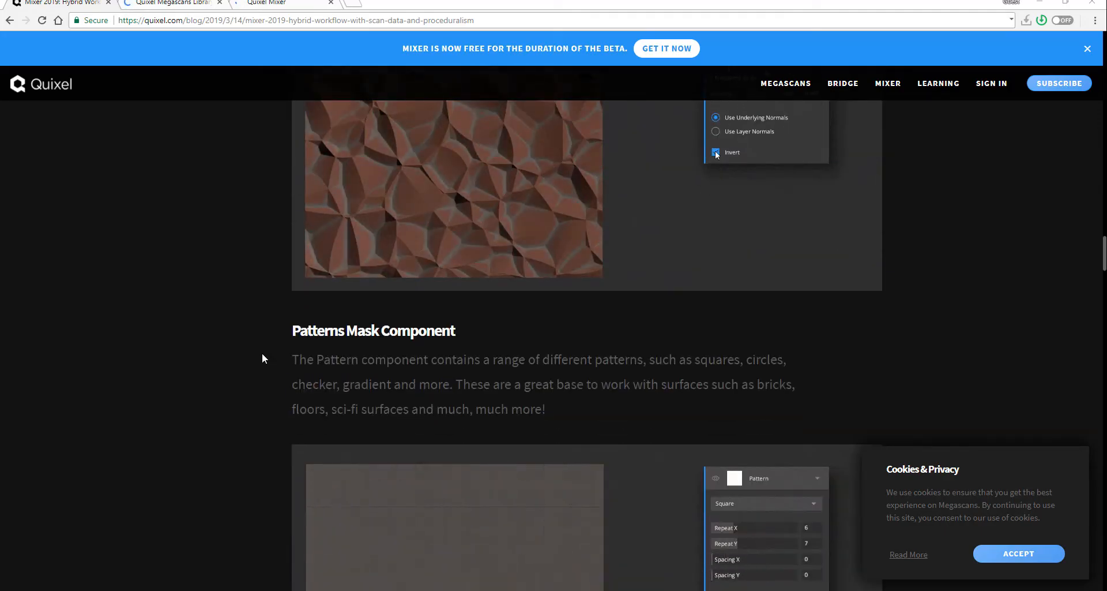
pyautogui.click(715, 152)
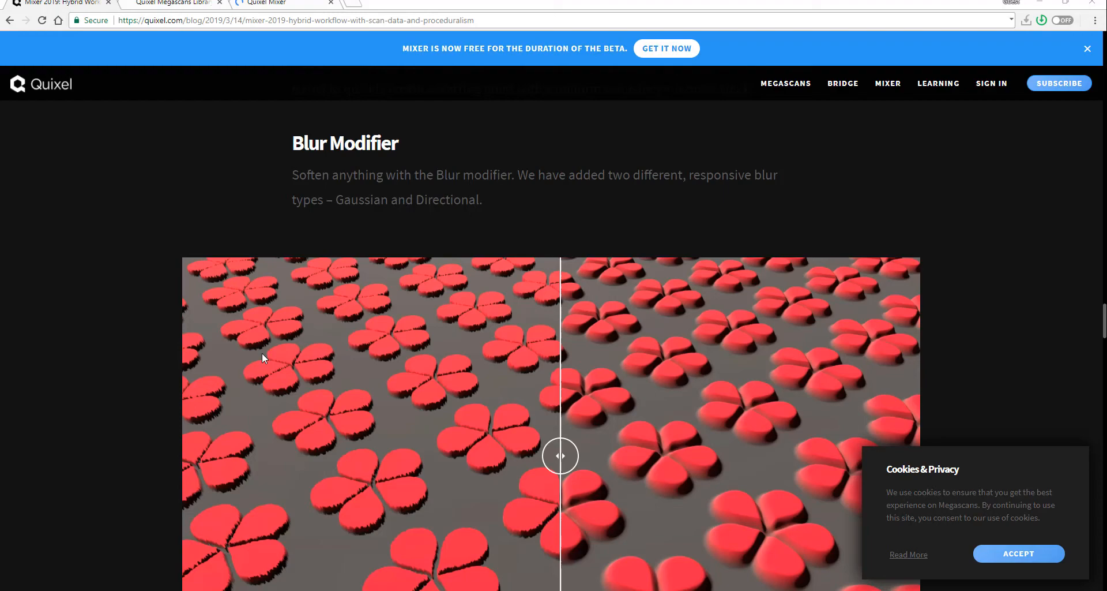
pyautogui.scroll(-3)
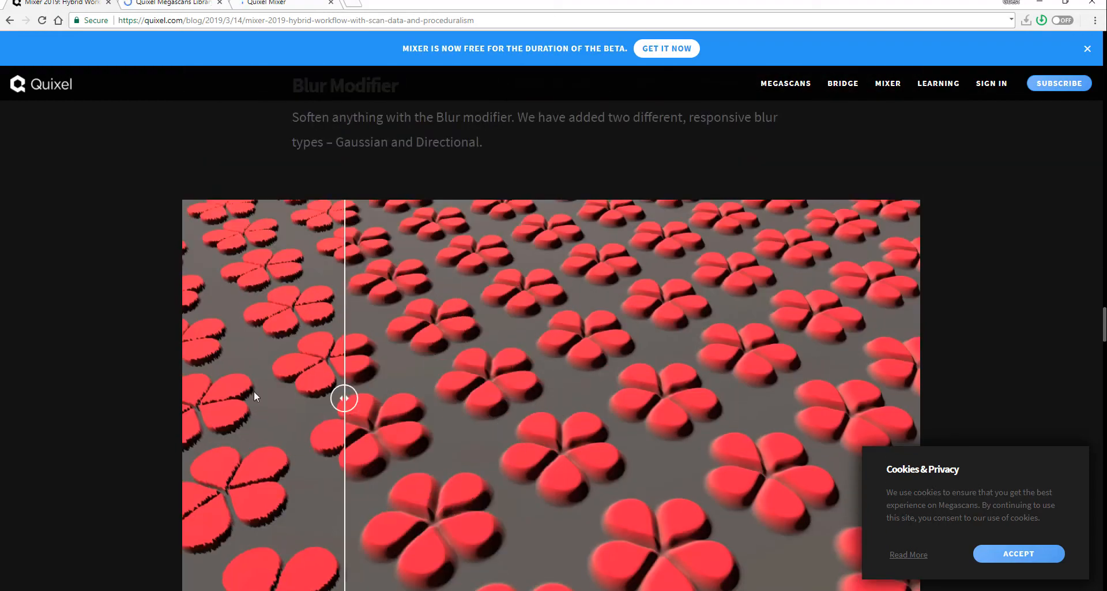
pyautogui.moveTo(345, 397); pyautogui.dragTo(737, 397)
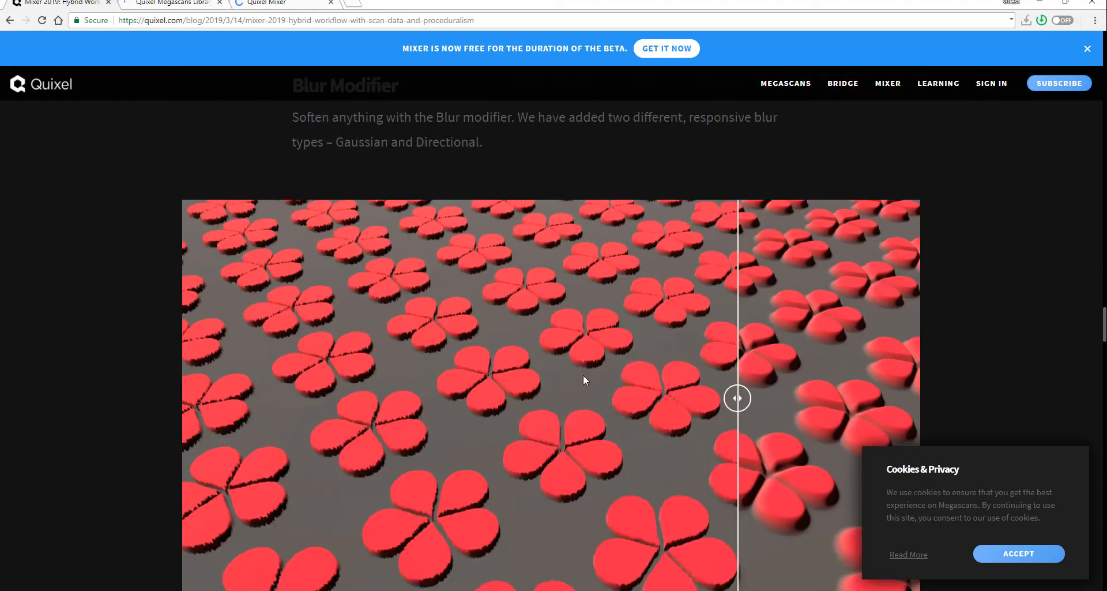
# Step: Read down to Blending of Mask Stack Layers, then return to the Megascans Library tab
pyautogui.scroll(-3)
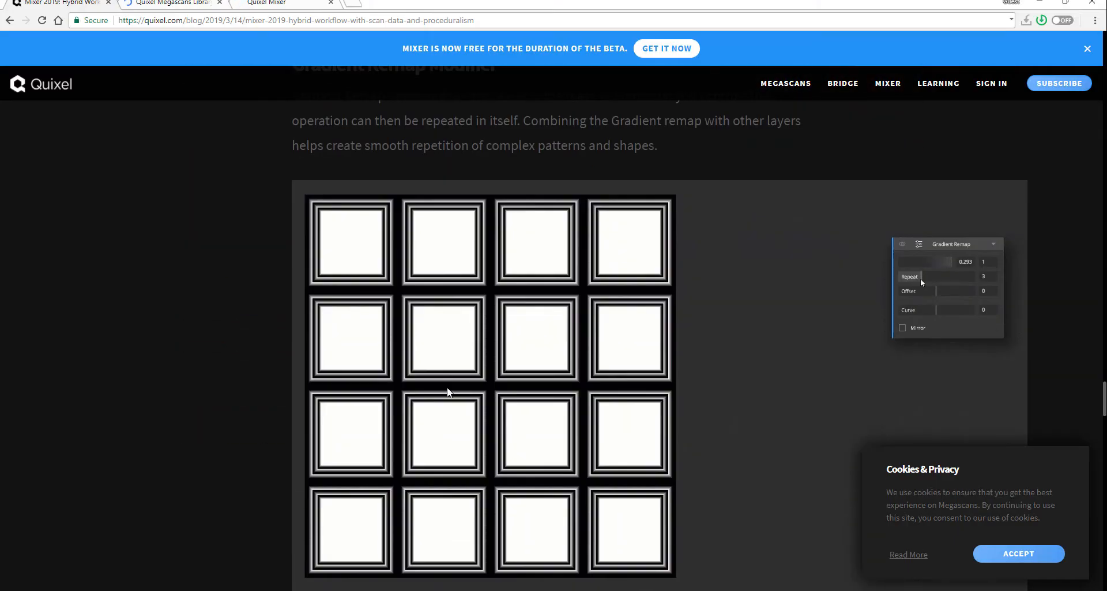
pyautogui.scroll(-3)
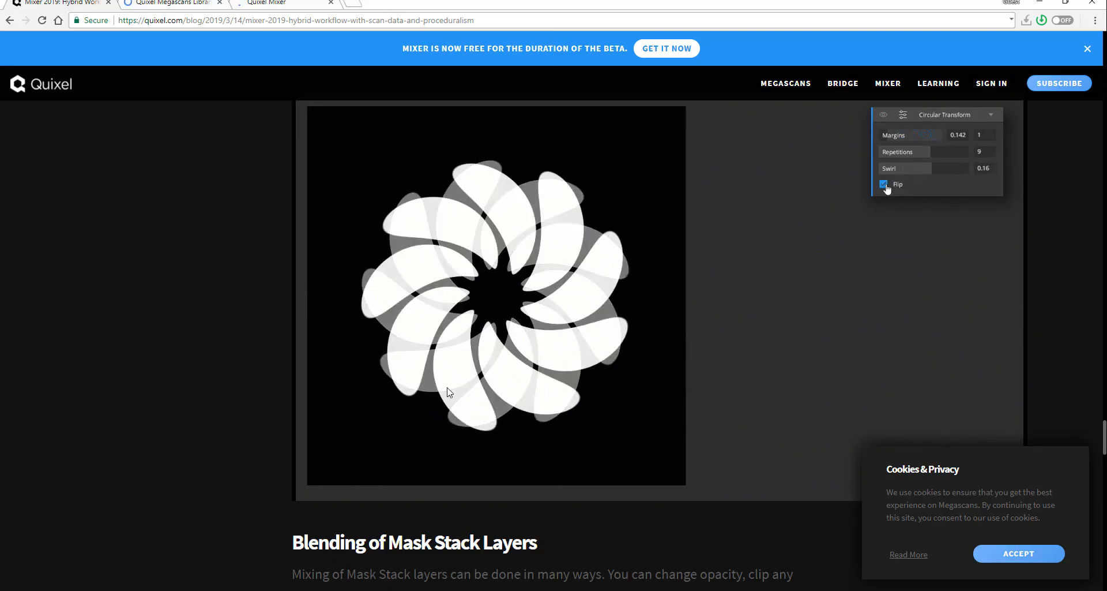
pyautogui.click(884, 185)
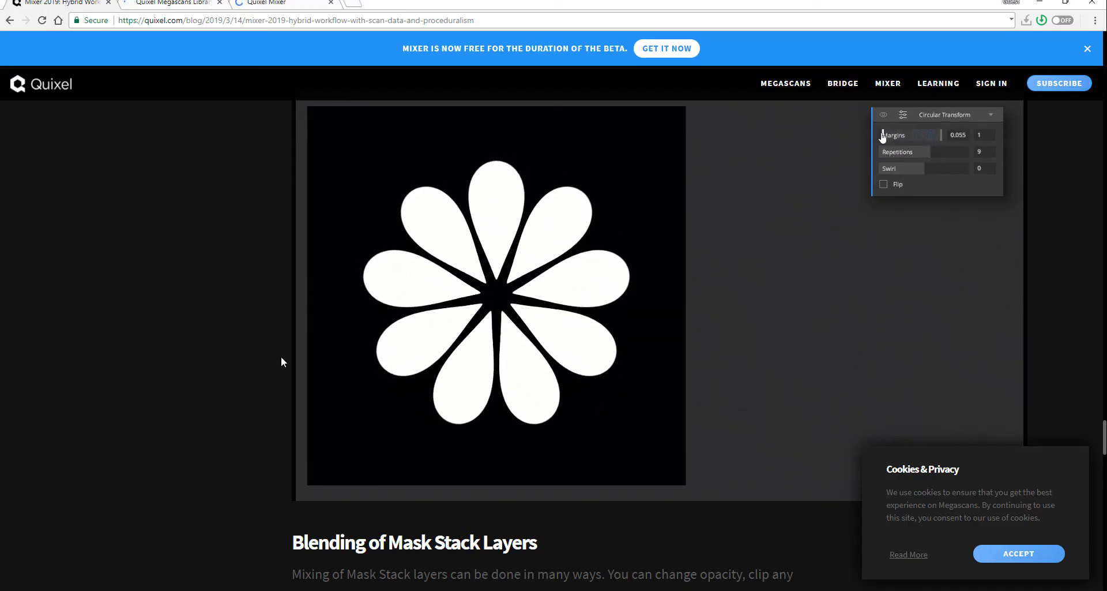
pyautogui.click(173, 3)
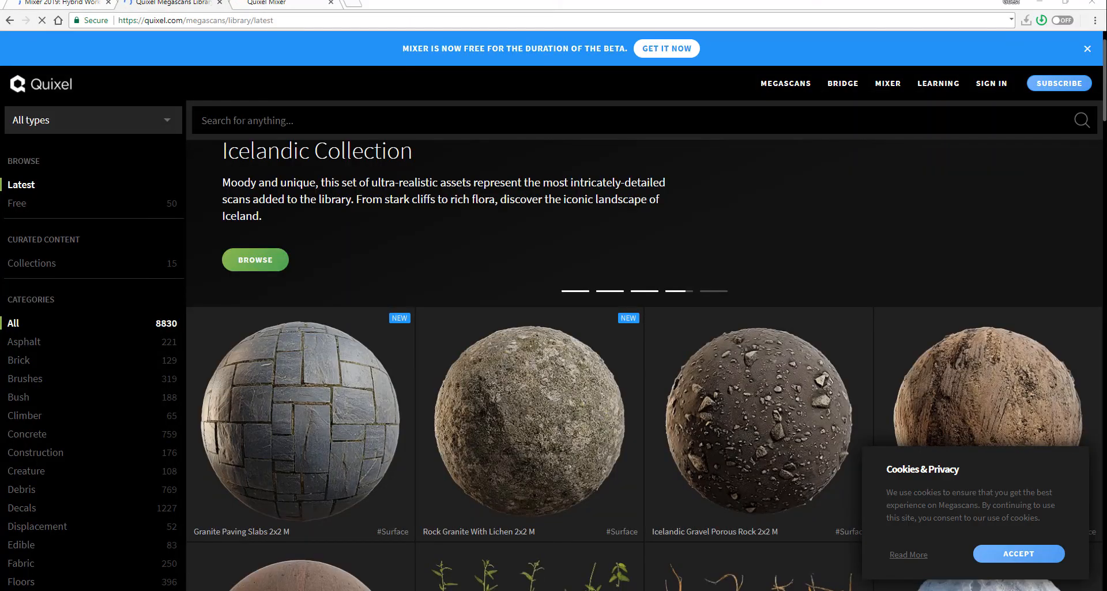